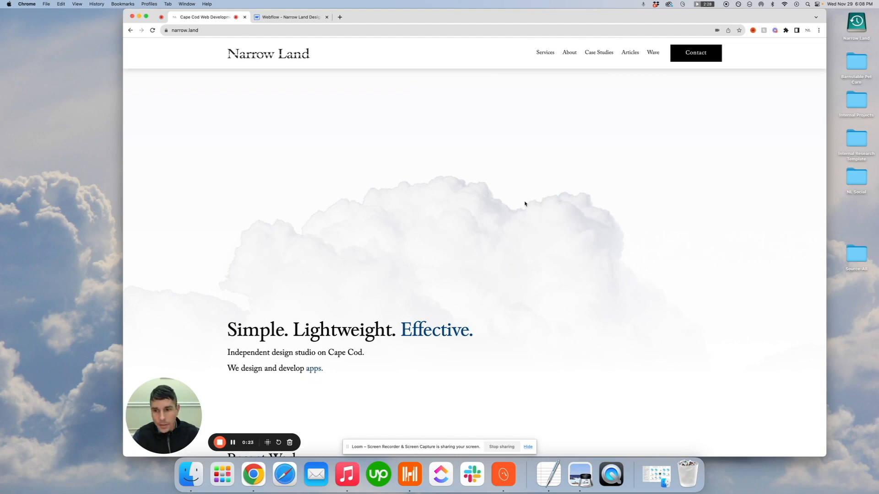
mouse_move(372, 123)
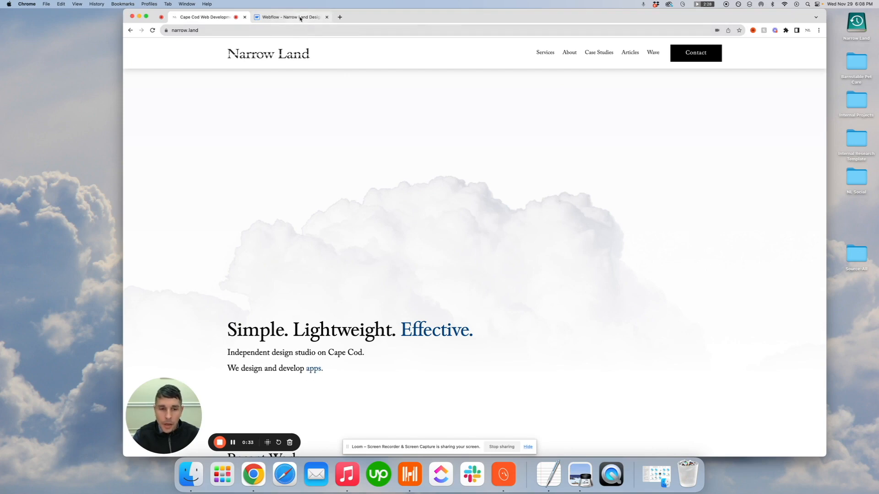
Step: Switch to the Narrow Land design kit project in Webflow
scroll("down", 3)
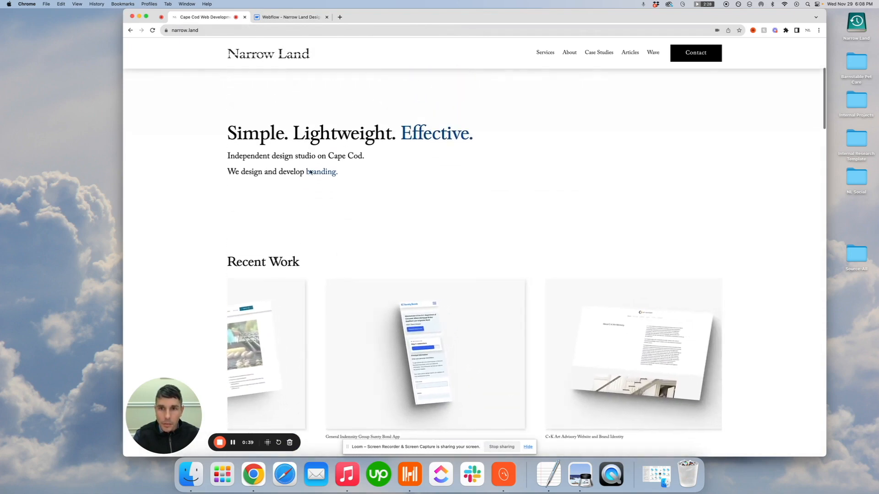
scroll("down", 3)
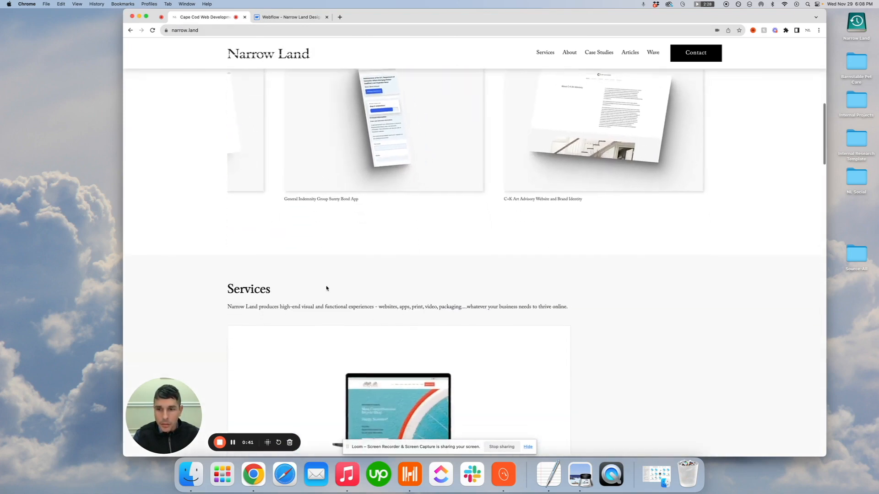
scroll("down", 3)
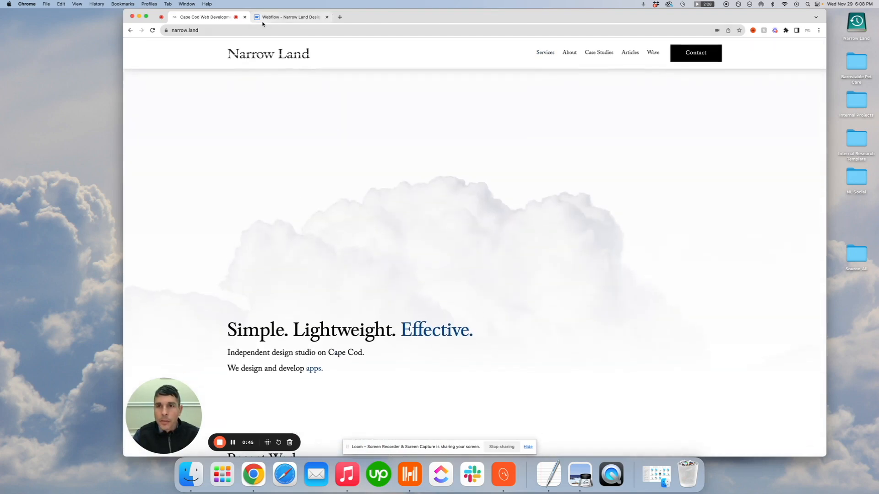
left_click(289, 17)
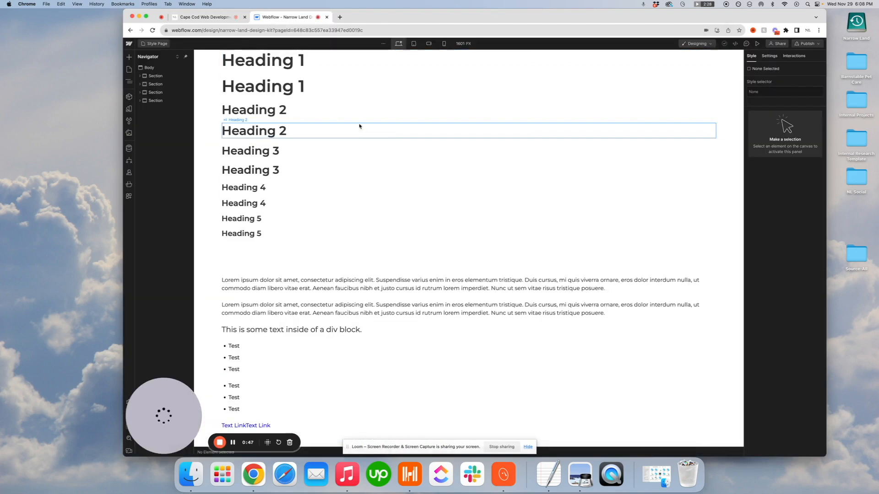
Step: Inspect Heading 1's inherited styles and available classes, then select the page Body
left_click(262, 60)
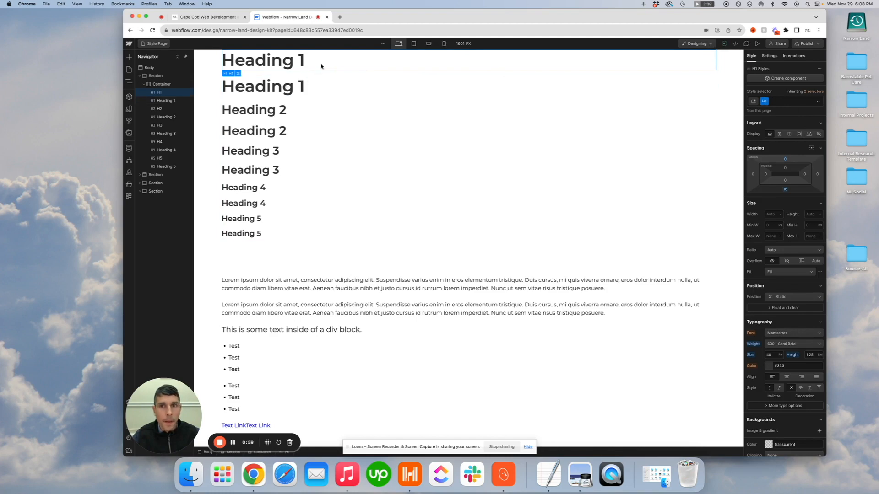
mouse_move(792, 105)
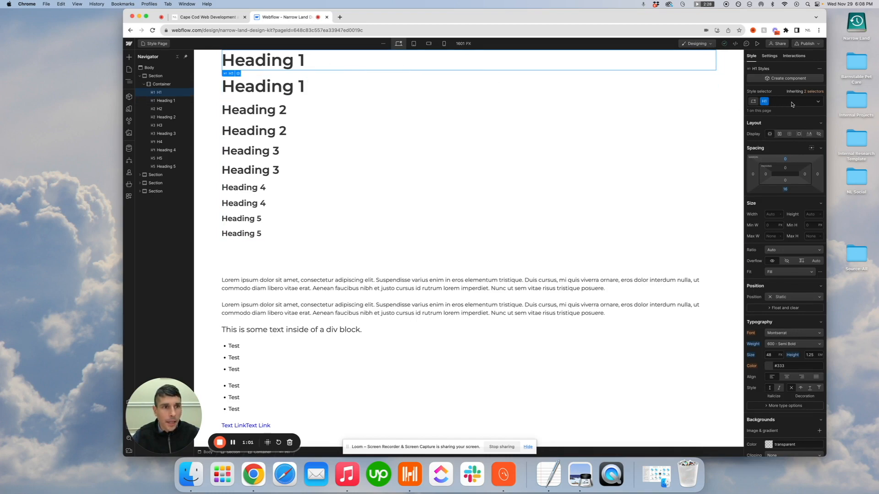
left_click(791, 100)
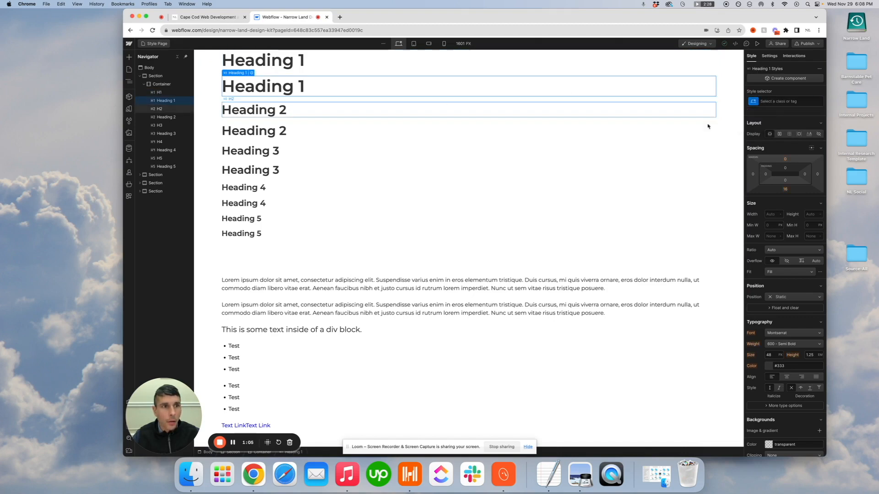
left_click(784, 101)
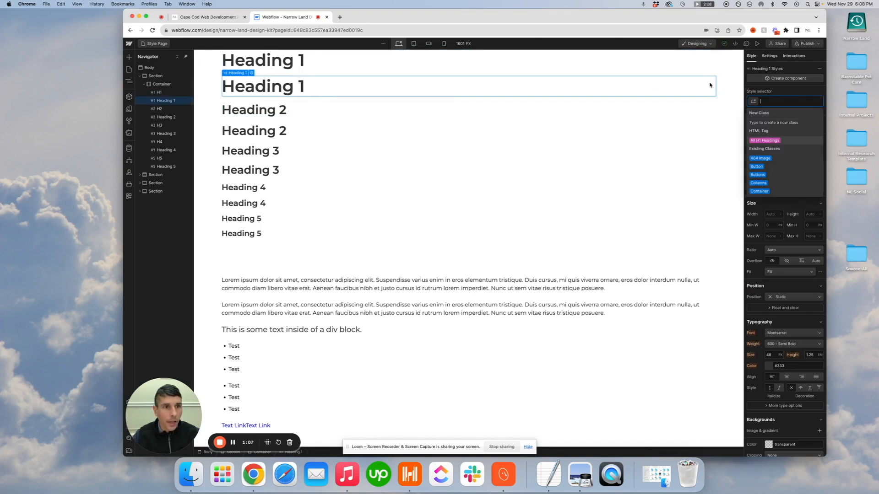
left_click(253, 110)
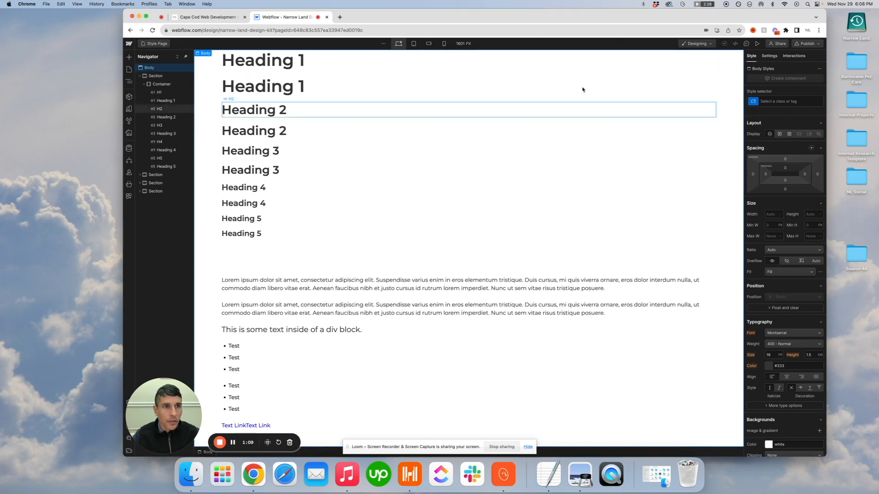
left_click(262, 86)
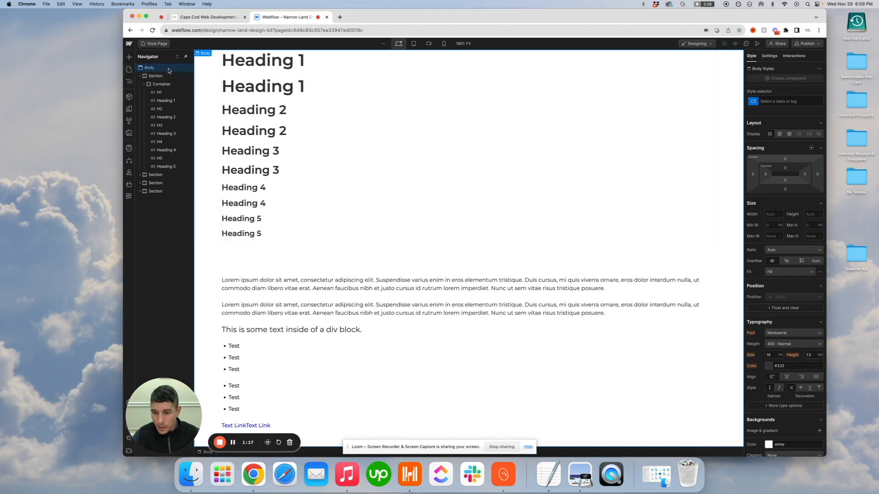
Step: Select the Body and the heading section, and check the section's bottom padding
left_click(156, 75)
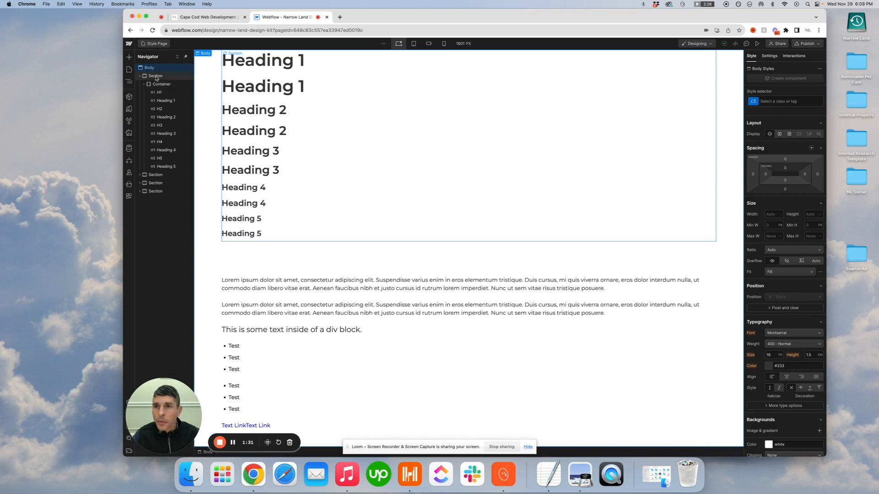
left_click(155, 75)
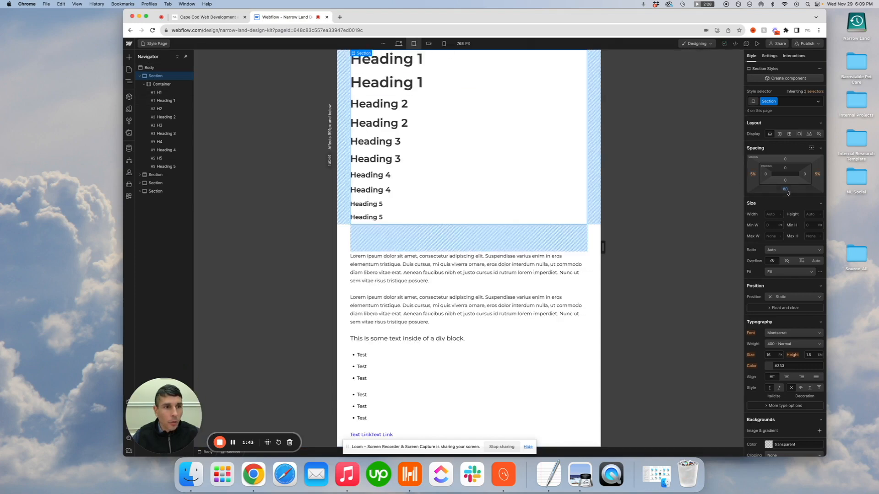
left_click(399, 44)
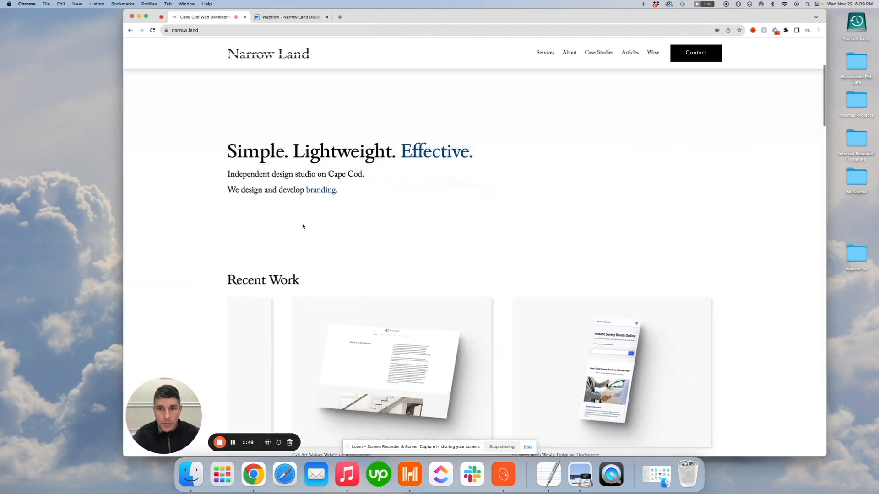
Step: Compare section spacing on the live narrow.land homepage, then go back to Webflow
scroll("down", 3)
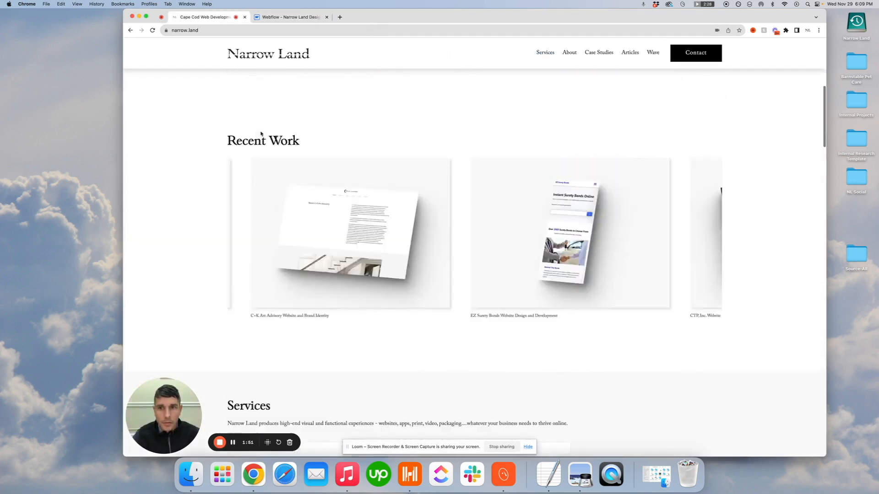
left_click(289, 17)
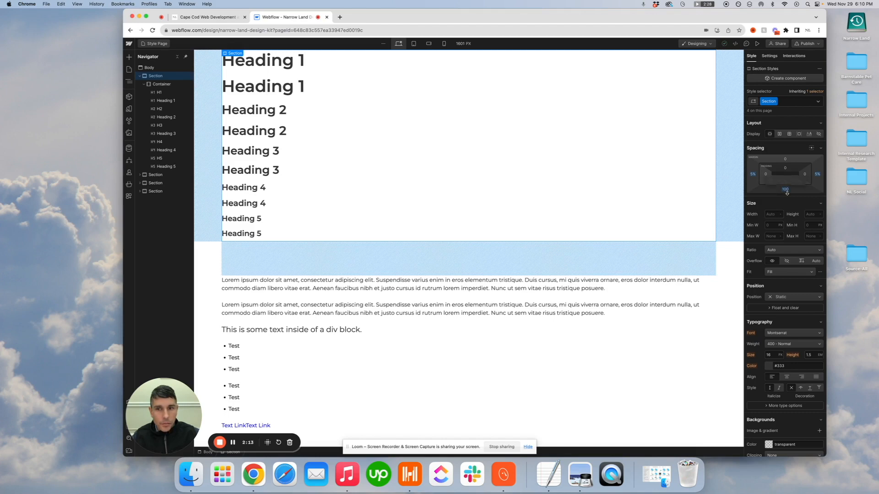
mouse_move(783, 182)
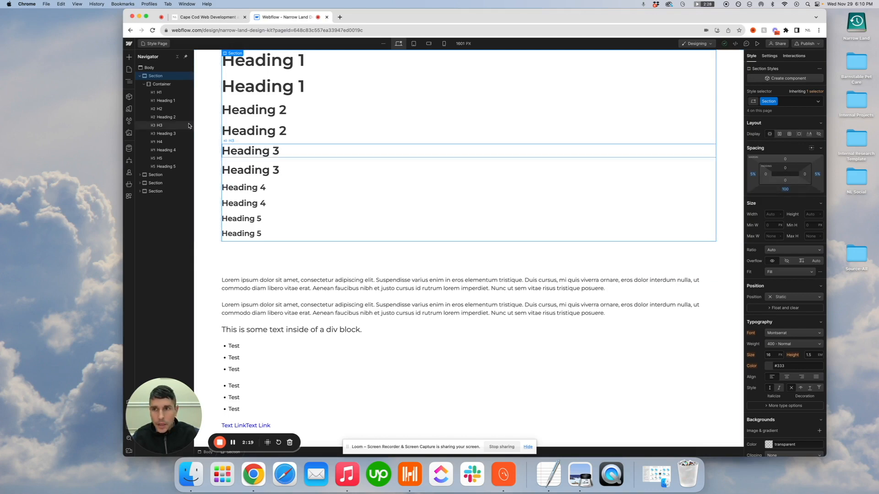
left_click(162, 83)
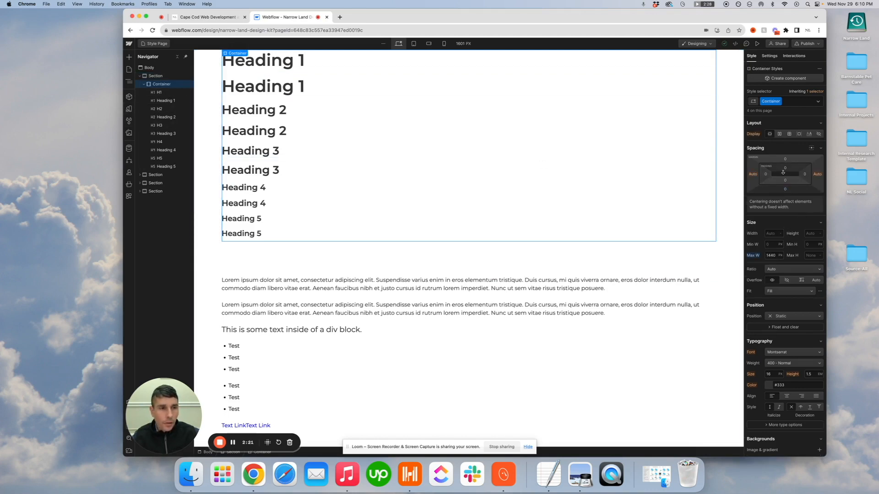
mouse_move(329, 63)
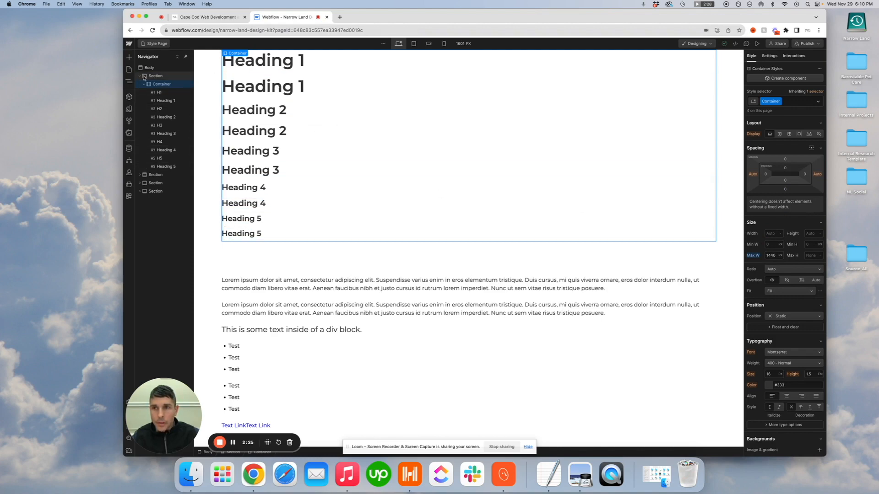
left_click(155, 75)
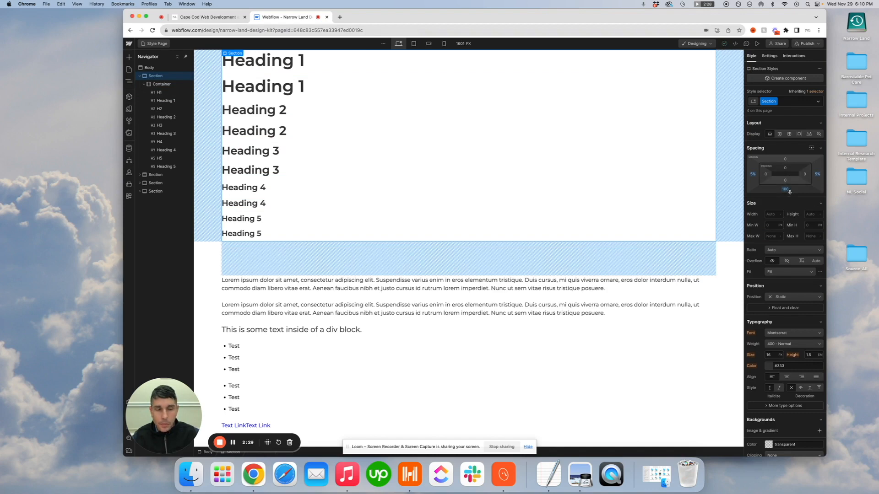
mouse_move(783, 189)
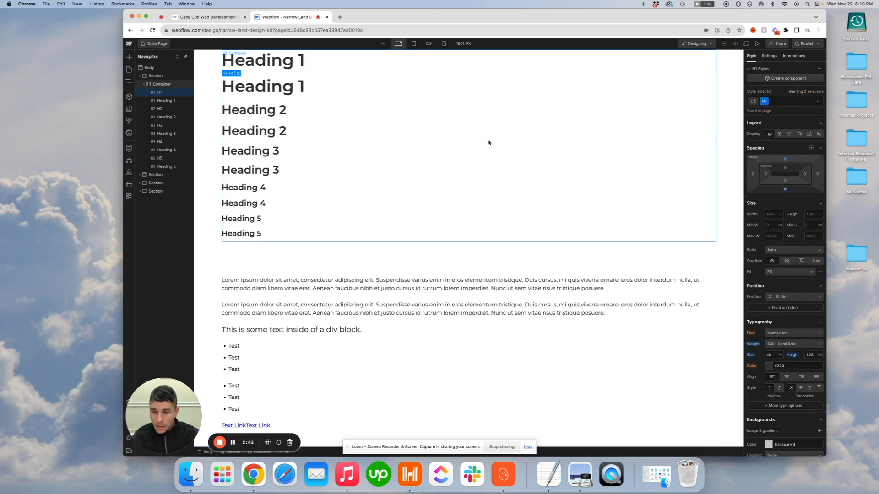
left_click(262, 85)
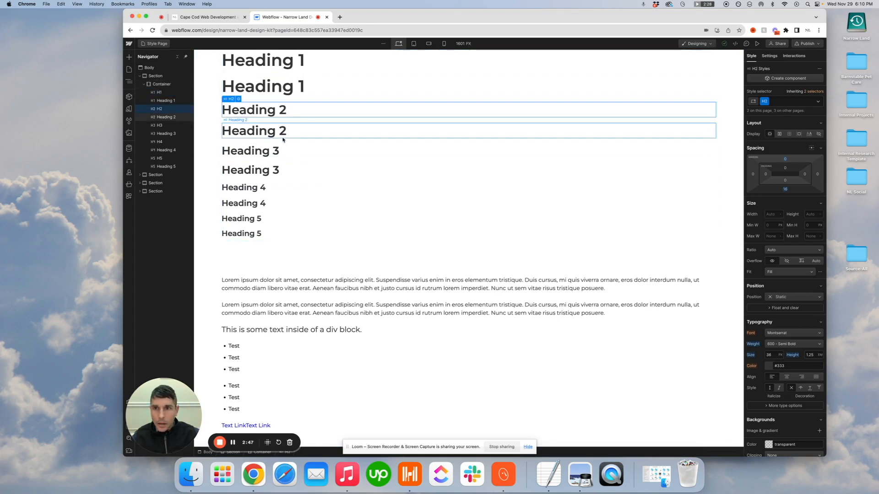
left_click(250, 151)
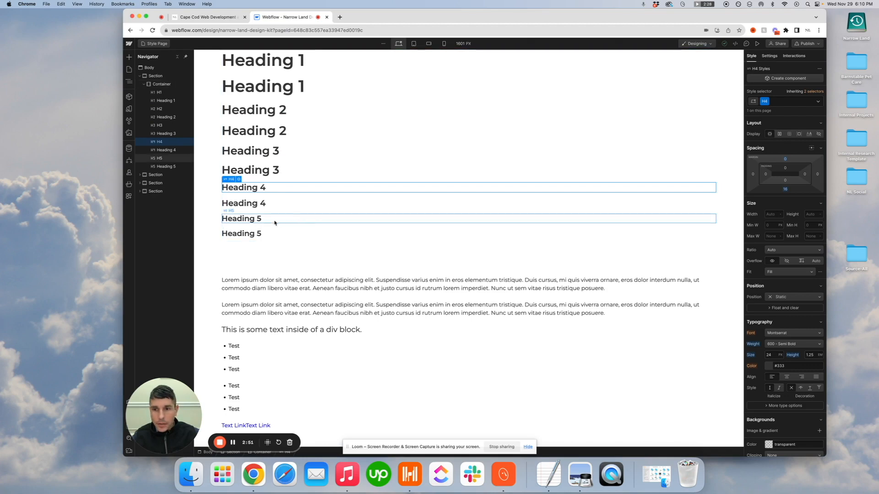
left_click(244, 217)
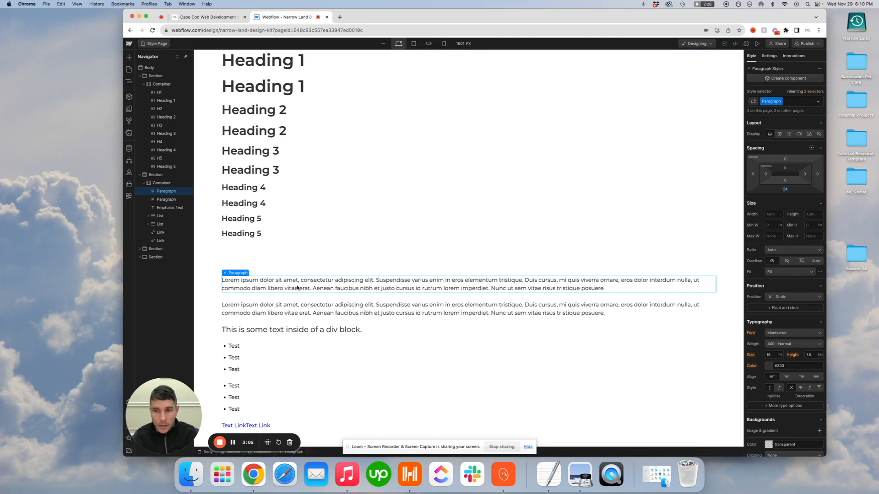
mouse_move(471, 290)
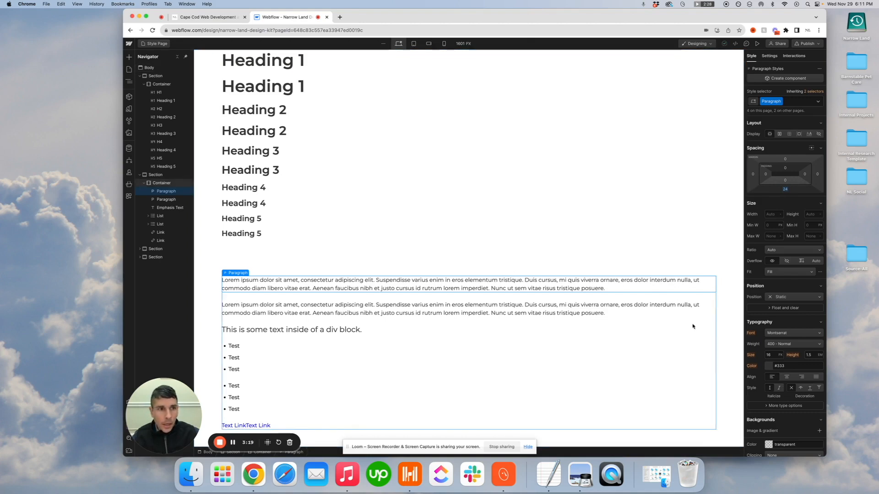
Step: Scroll the style guide down past lists and buttons to the image-and-text columns
scroll("down", 3)
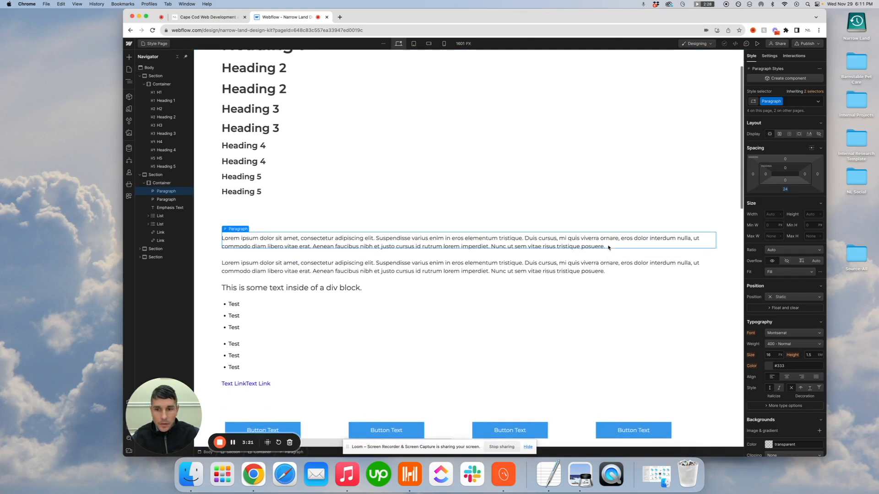
scroll("down", 3)
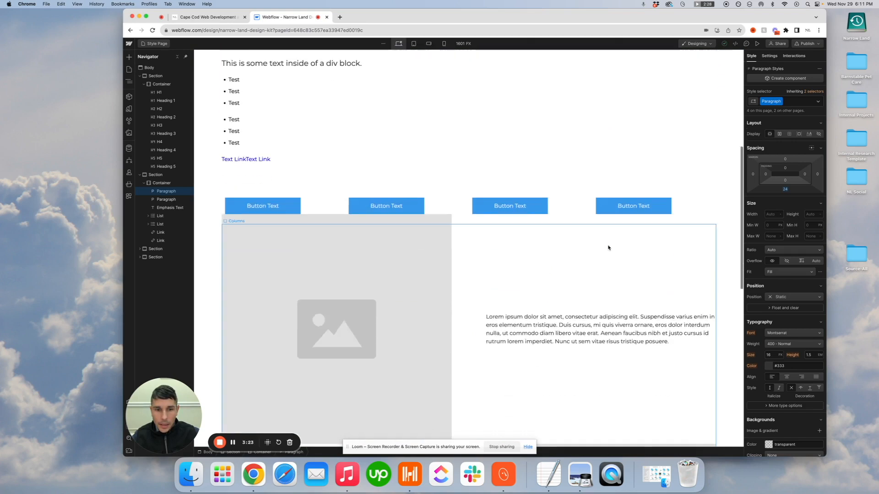
scroll("down", 3)
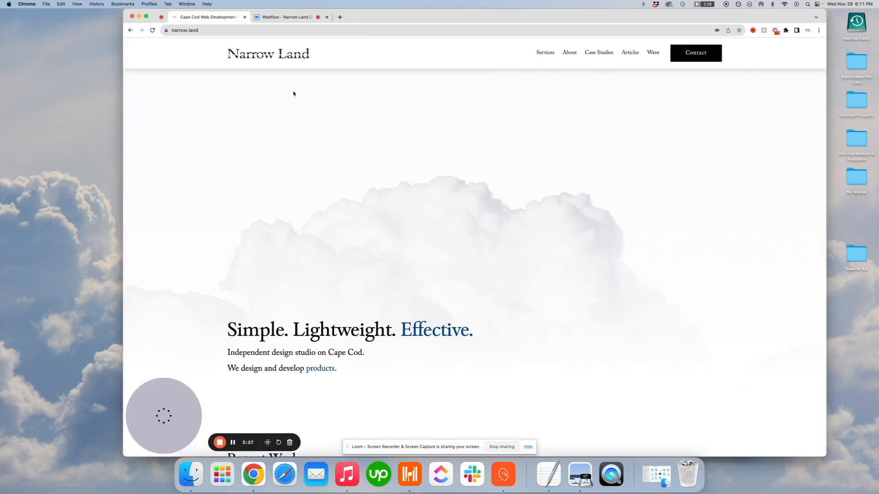
scroll("down", 3)
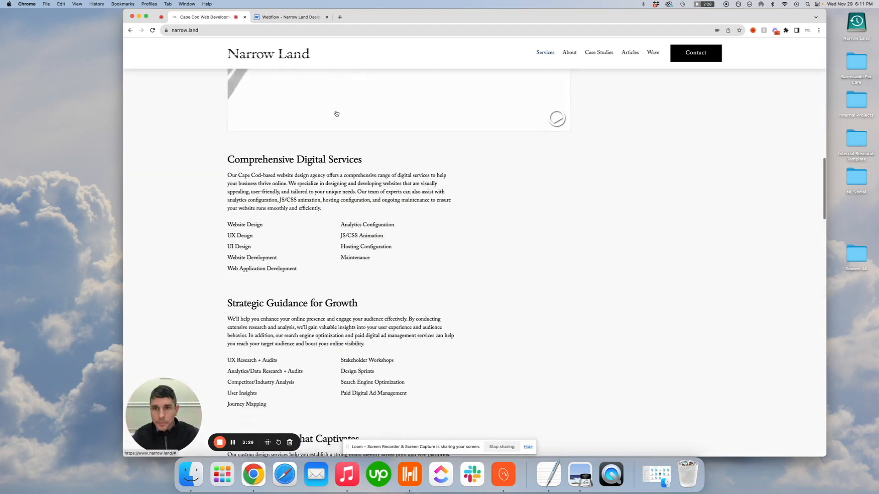
scroll("up", 3)
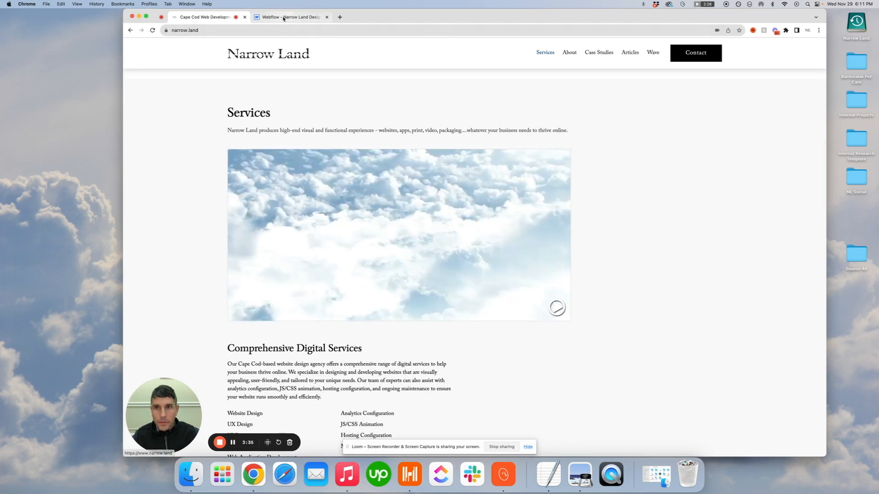
left_click(290, 17)
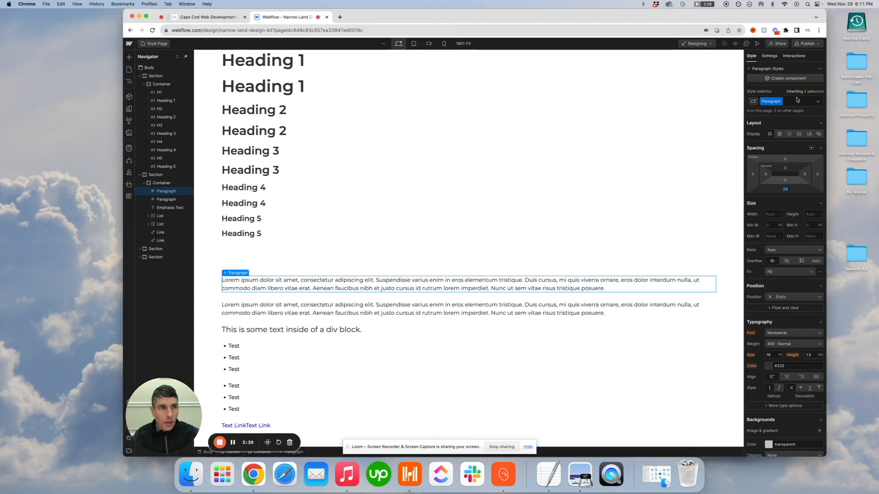
left_click(784, 101)
type(" Intro")
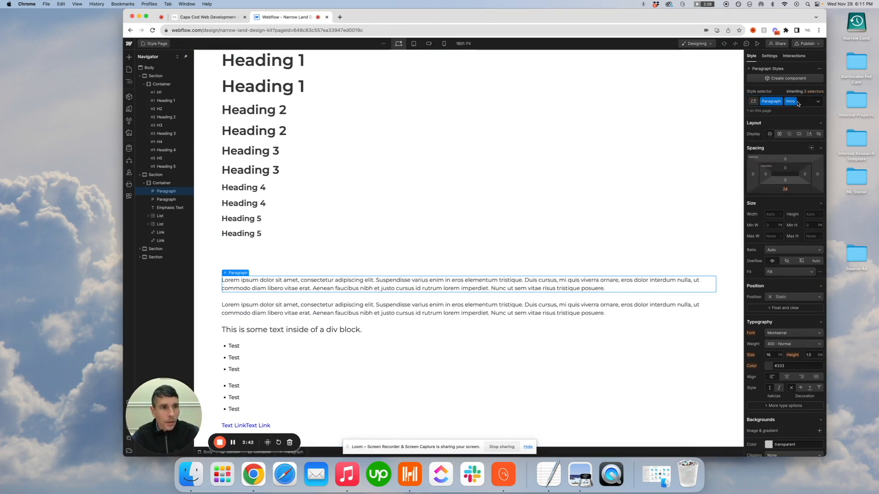
left_click(784, 189)
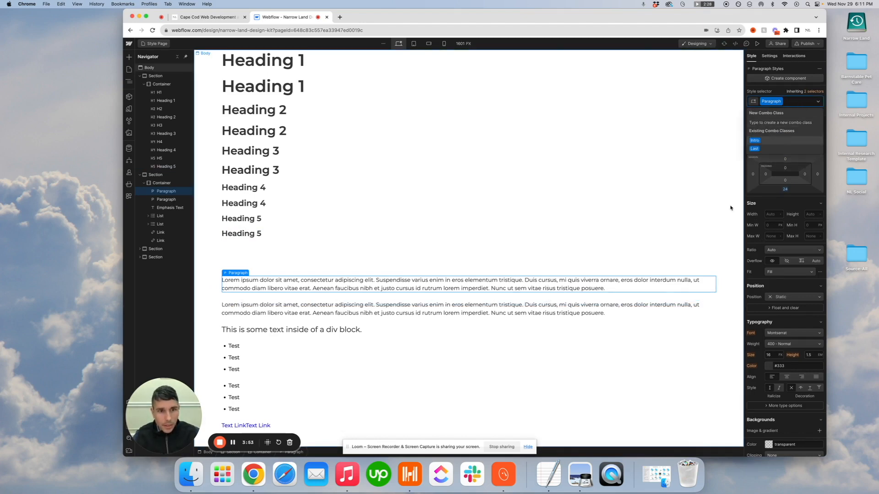
left_click(149, 67)
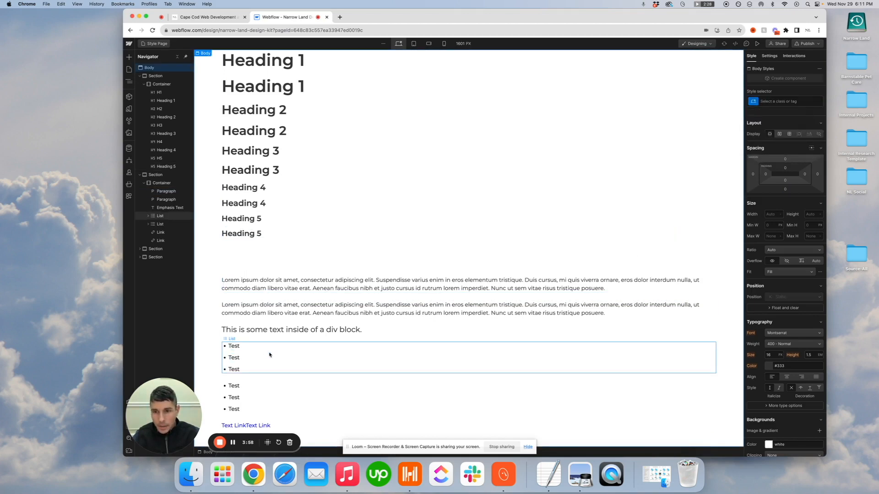
Step: Confirm both Test lists use the List class with a 24 px bottom margin
left_click(160, 216)
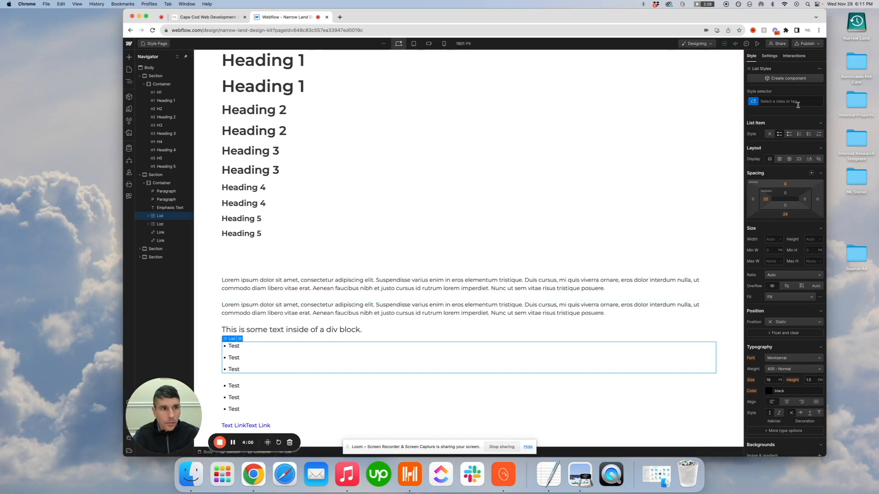
left_click(784, 102)
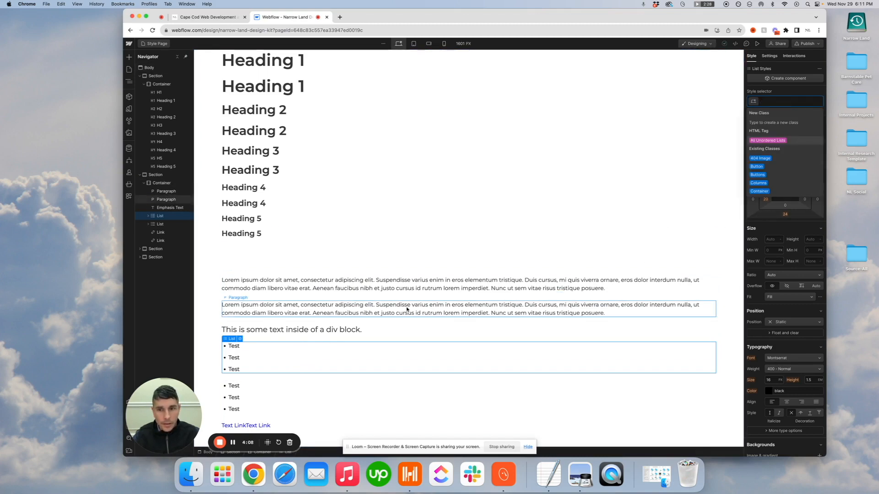
left_click(234, 397)
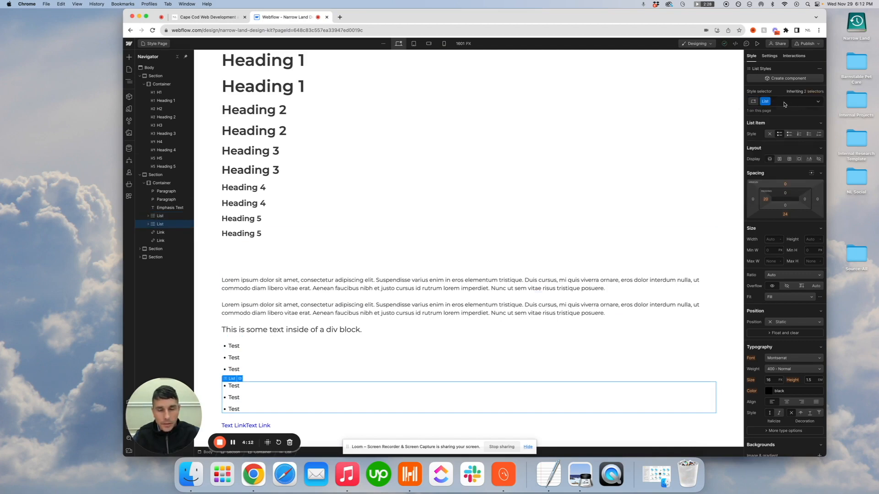
left_click(243, 203)
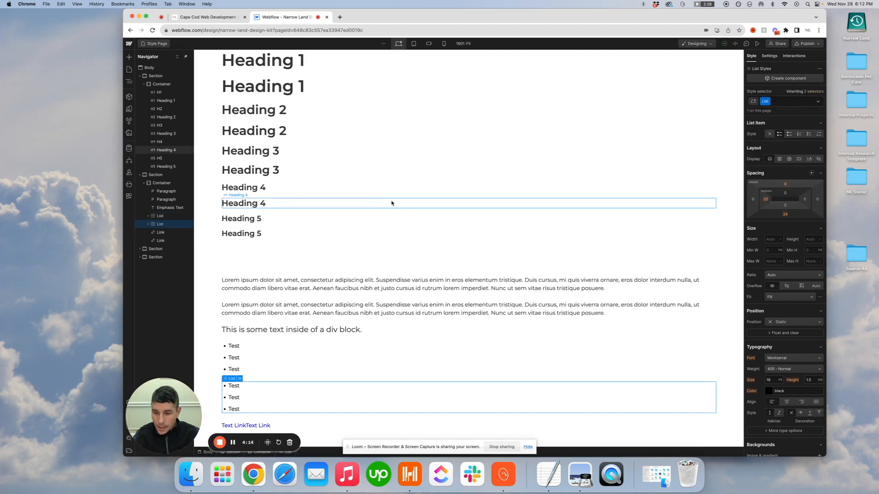
left_click(234, 346)
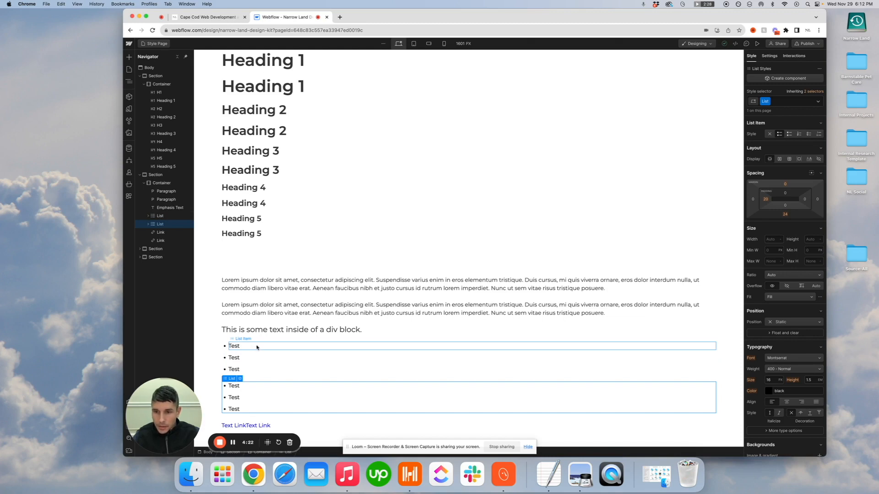
left_click(291, 329)
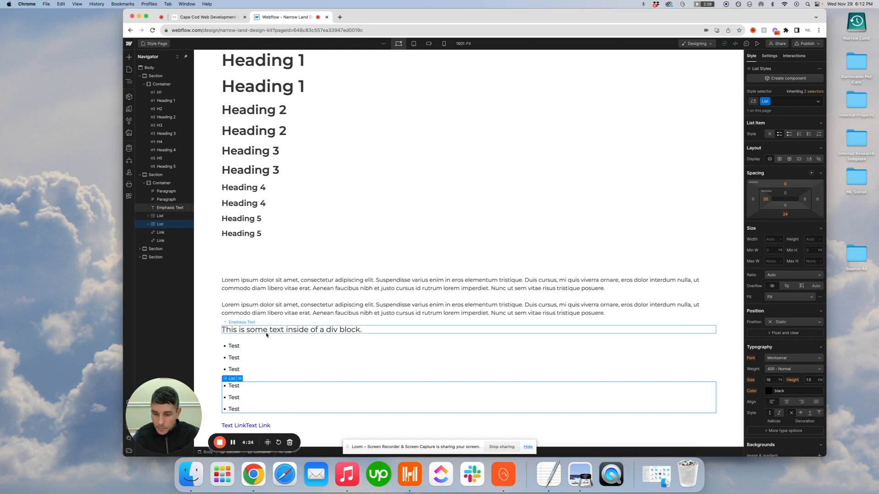
scroll("down", 3)
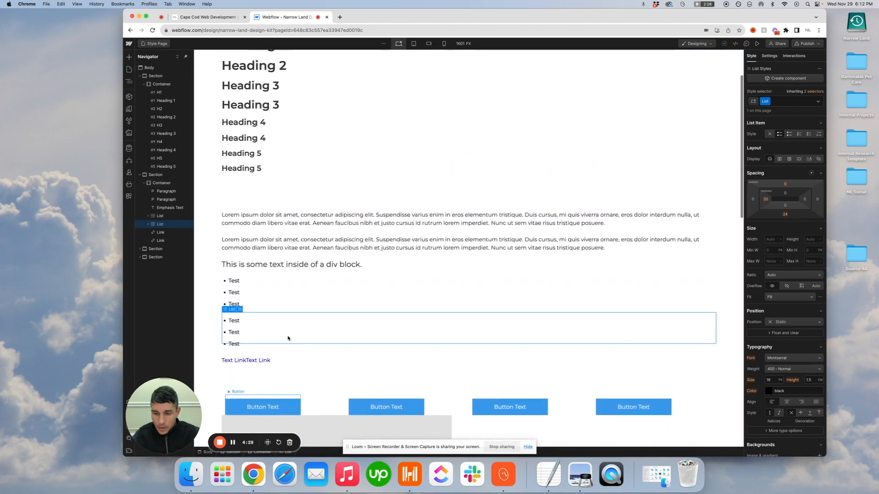
scroll("down", 3)
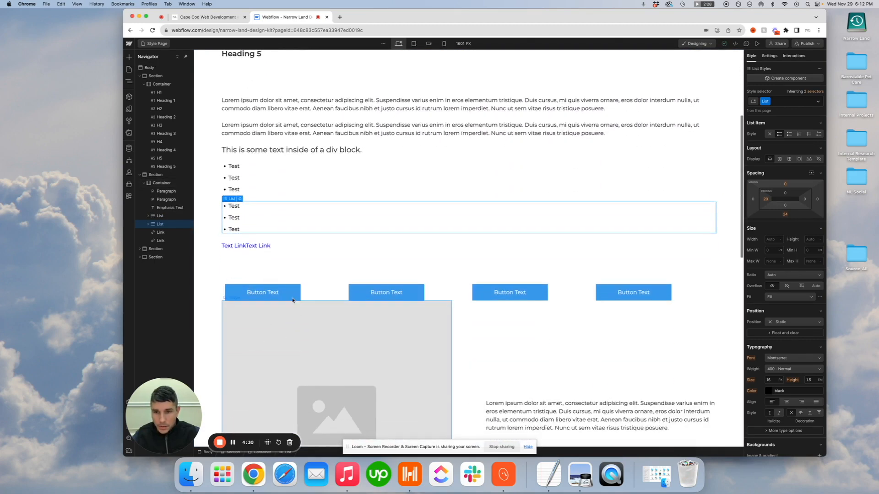
Step: Set the first button's height to 48 px
left_click(262, 292)
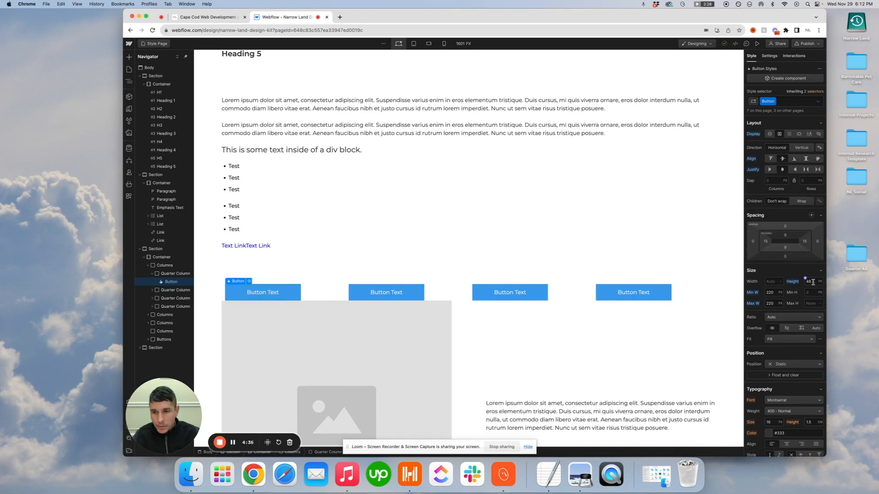
mouse_move(633, 292)
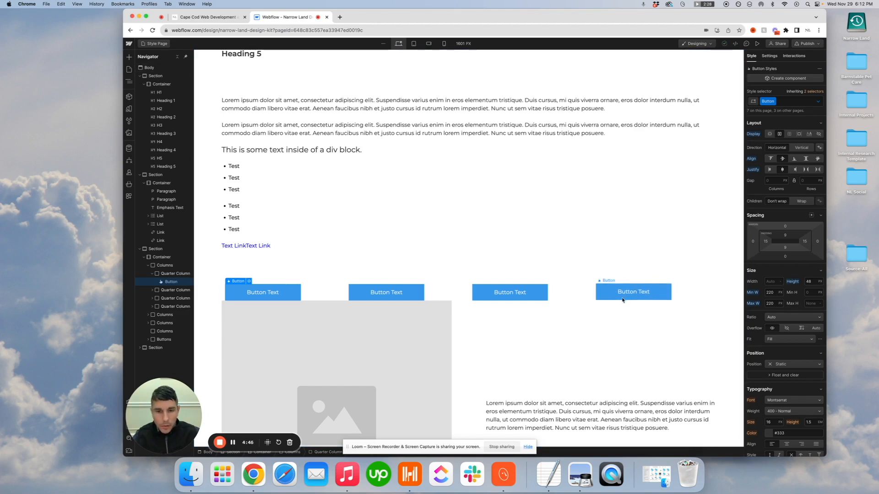
scroll("down", 3)
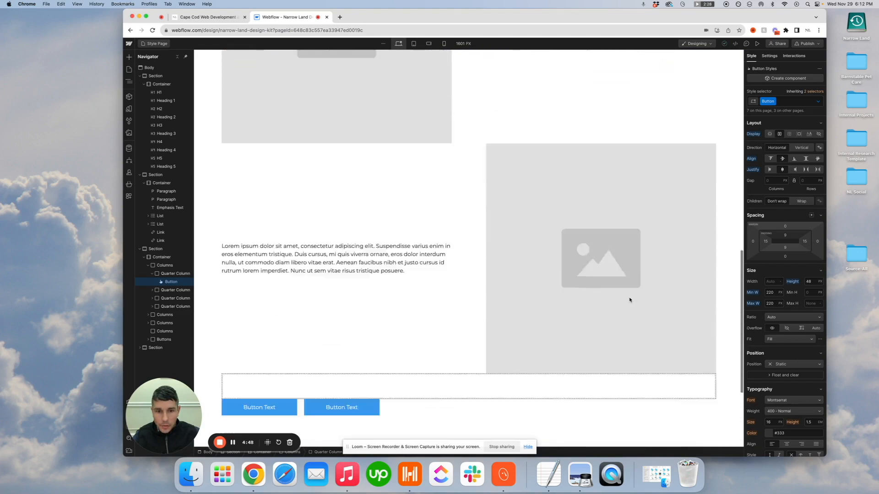
scroll("up", 3)
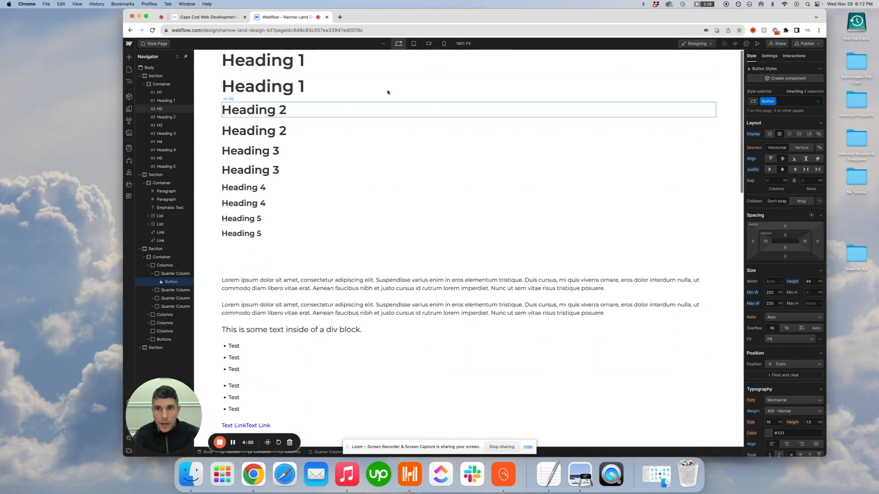
Step: Review the live Narrow Land contact section, then return to the Webflow designer
left_click(207, 17)
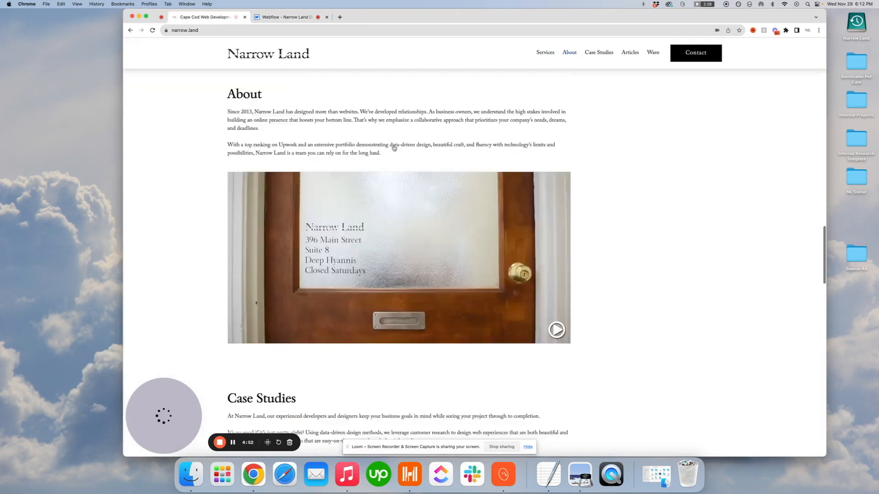
scroll("down", 3)
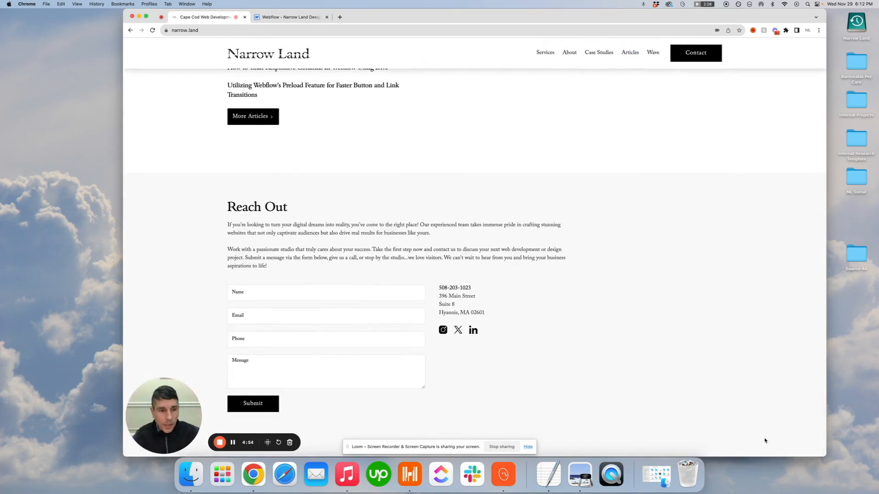
left_click(289, 17)
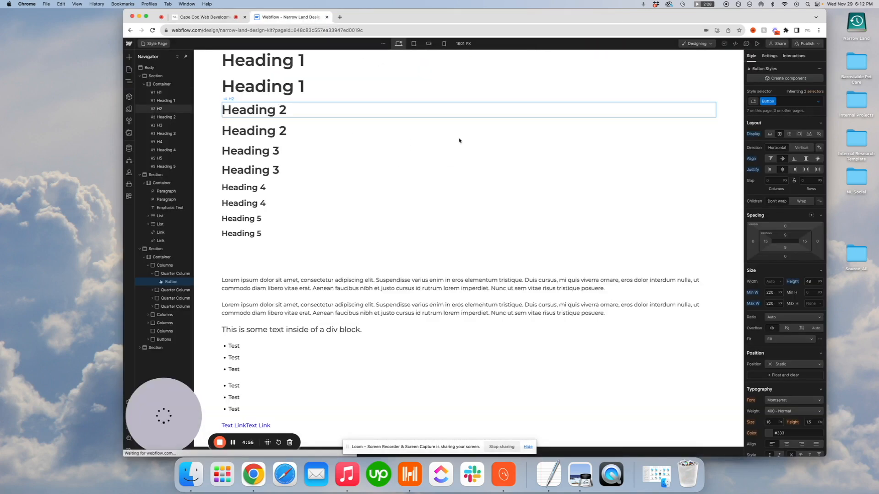
left_click(250, 170)
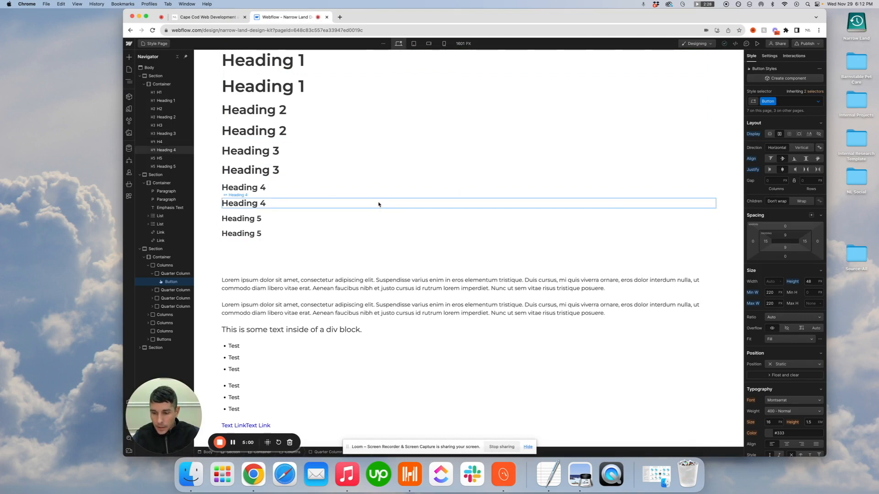
left_click(244, 187)
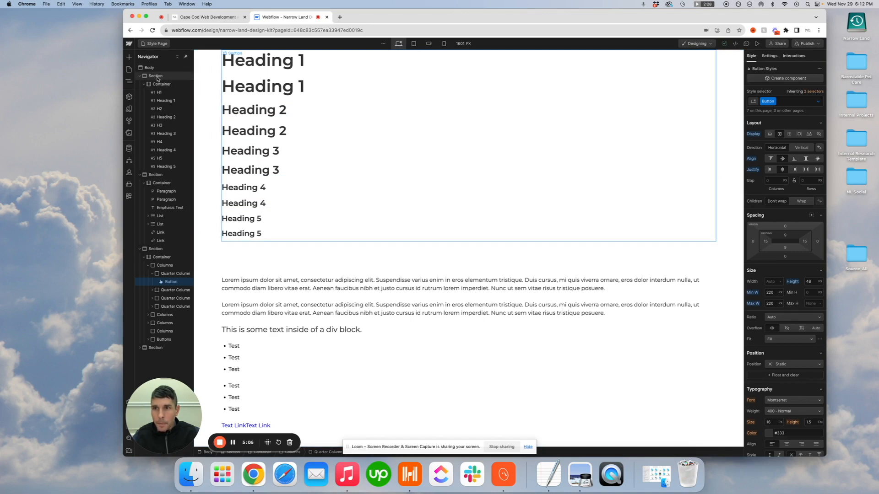
left_click(162, 84)
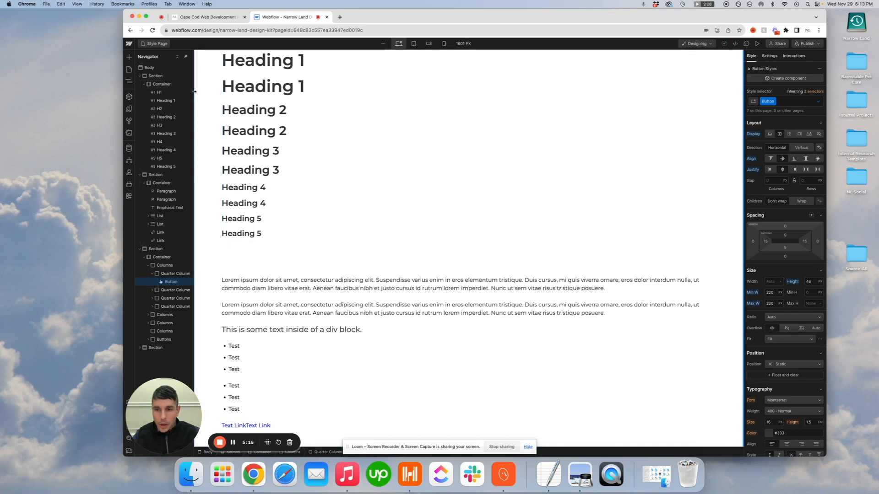
left_click(214, 82)
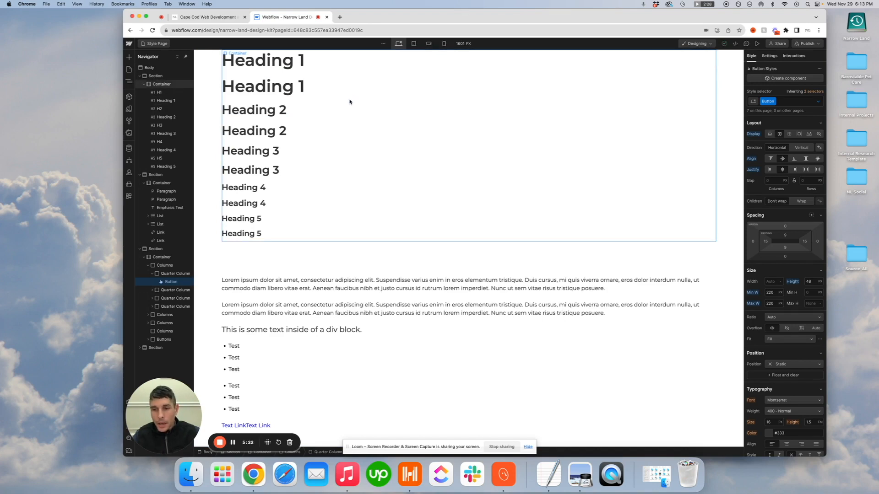
left_click(253, 109)
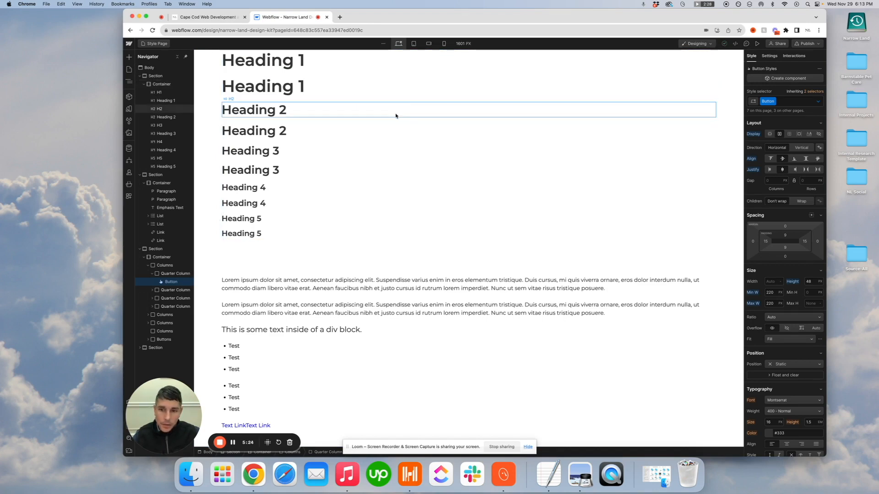
scroll("down", 3)
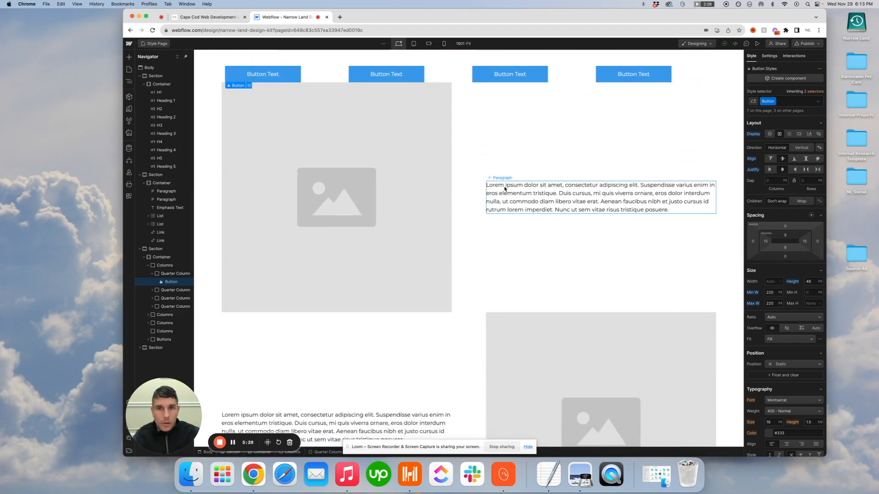
scroll("up", 3)
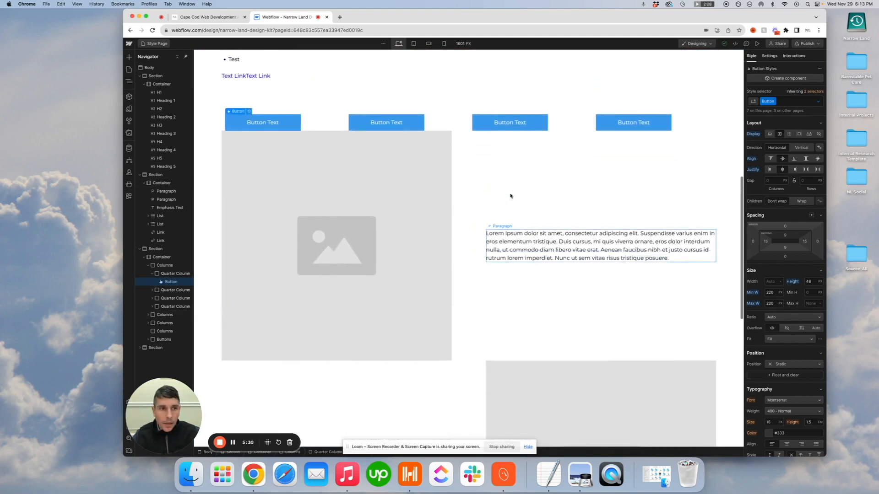
scroll("up", 3)
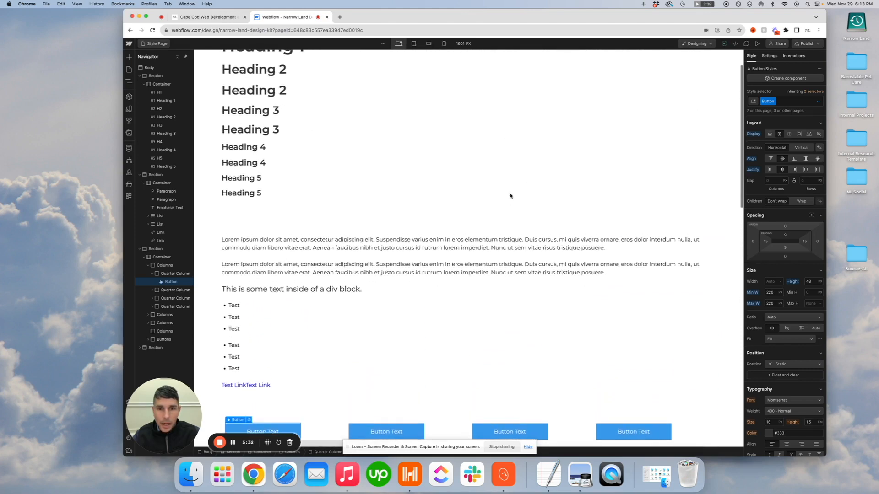
scroll("up", 3)
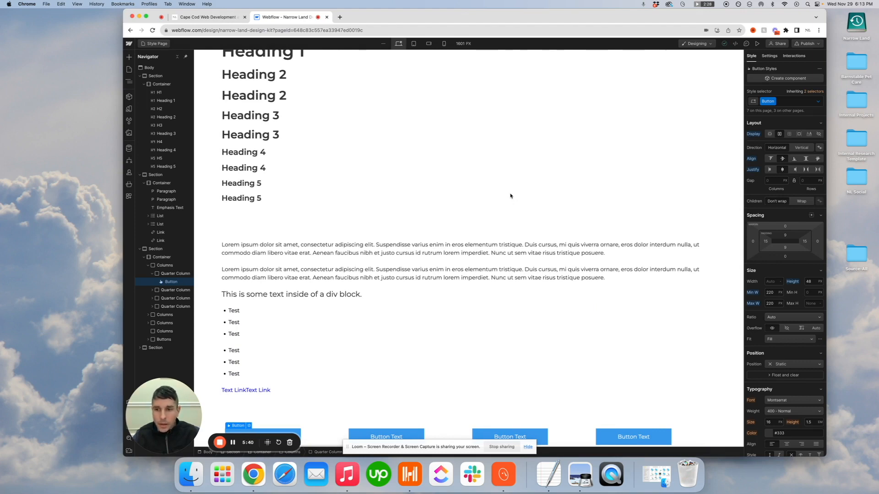
left_click(454, 248)
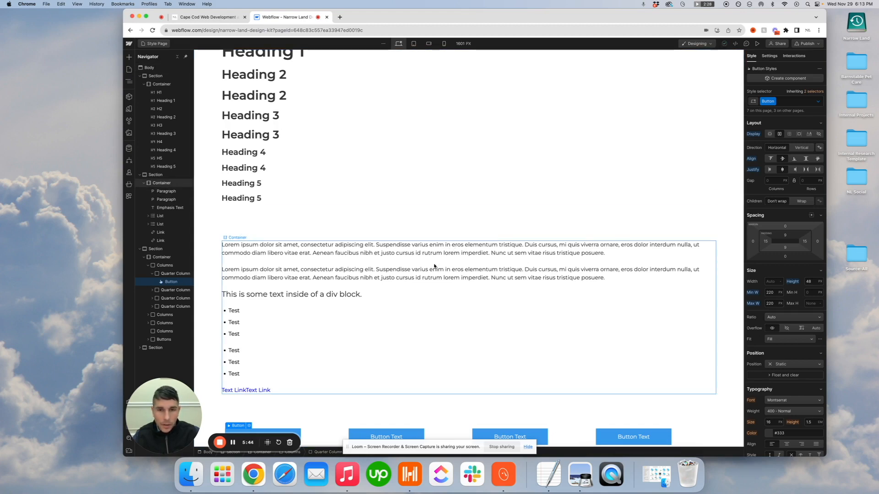
scroll("up", 3)
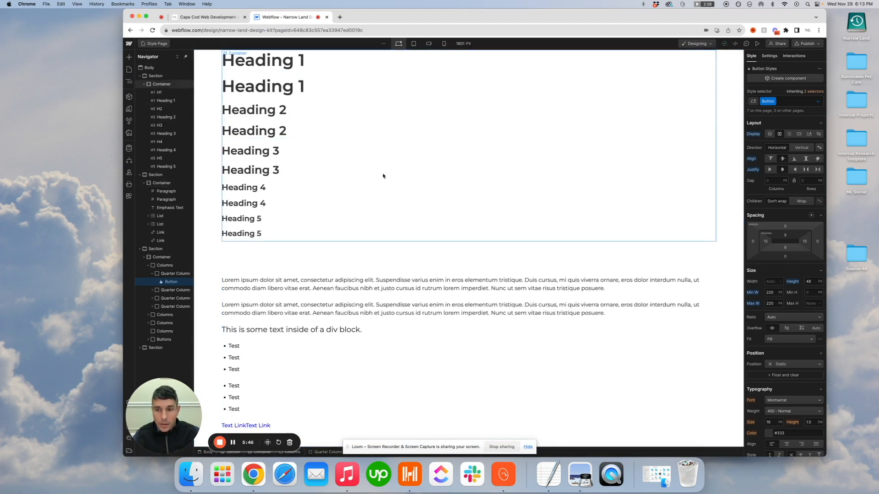